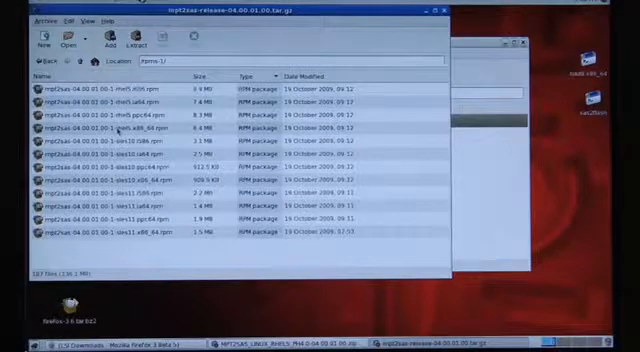
# Choose the RPM package entry to extract from the archive's file list
pyautogui.click(120, 130)
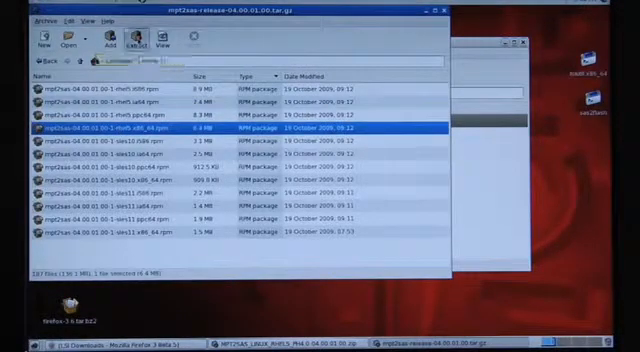
# Start extraction and browse the destination chooser to the file system's top-level folders
pyautogui.click(136, 40)
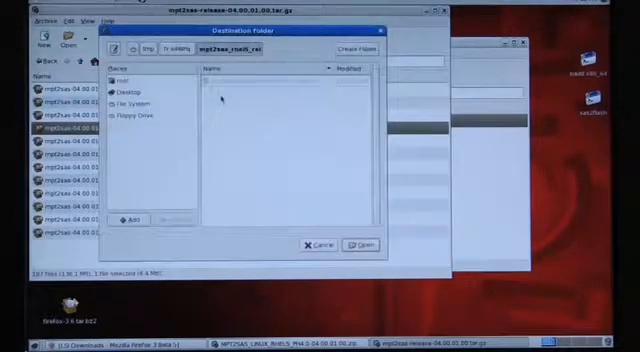
pyautogui.click(136, 104)
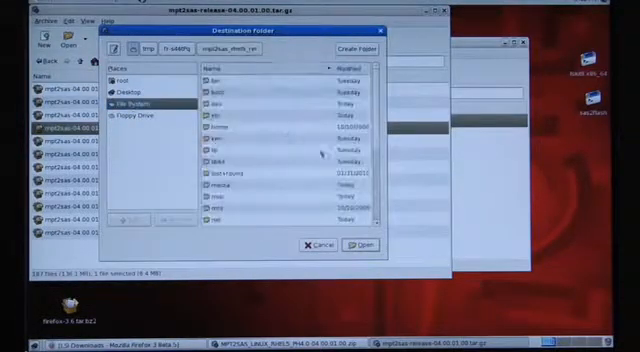
pyautogui.scroll(-3)
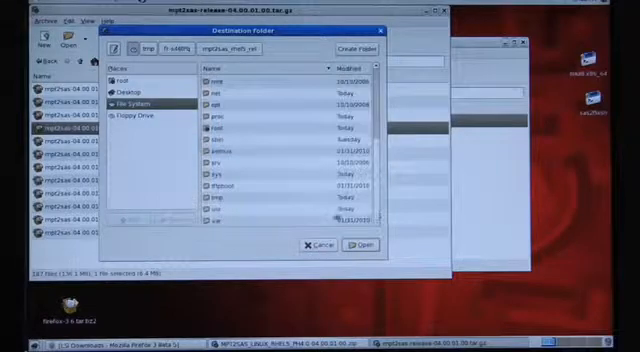